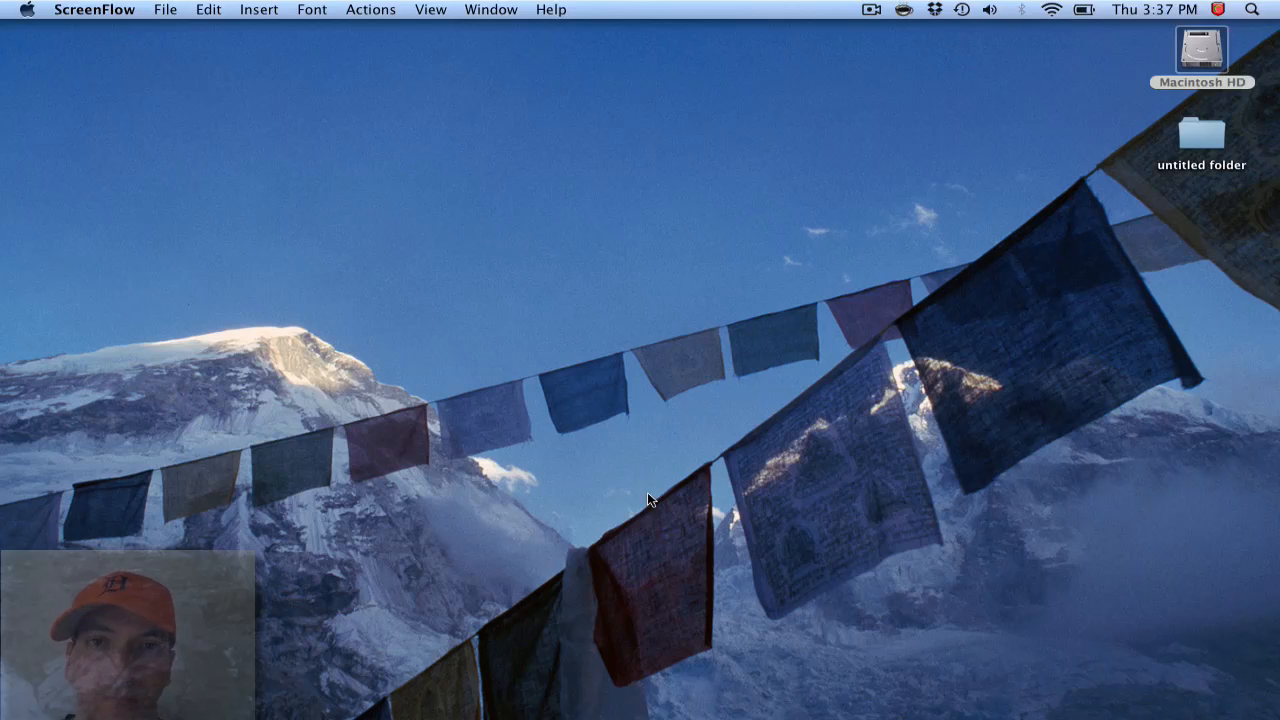
pyautogui.moveTo(697, 519)
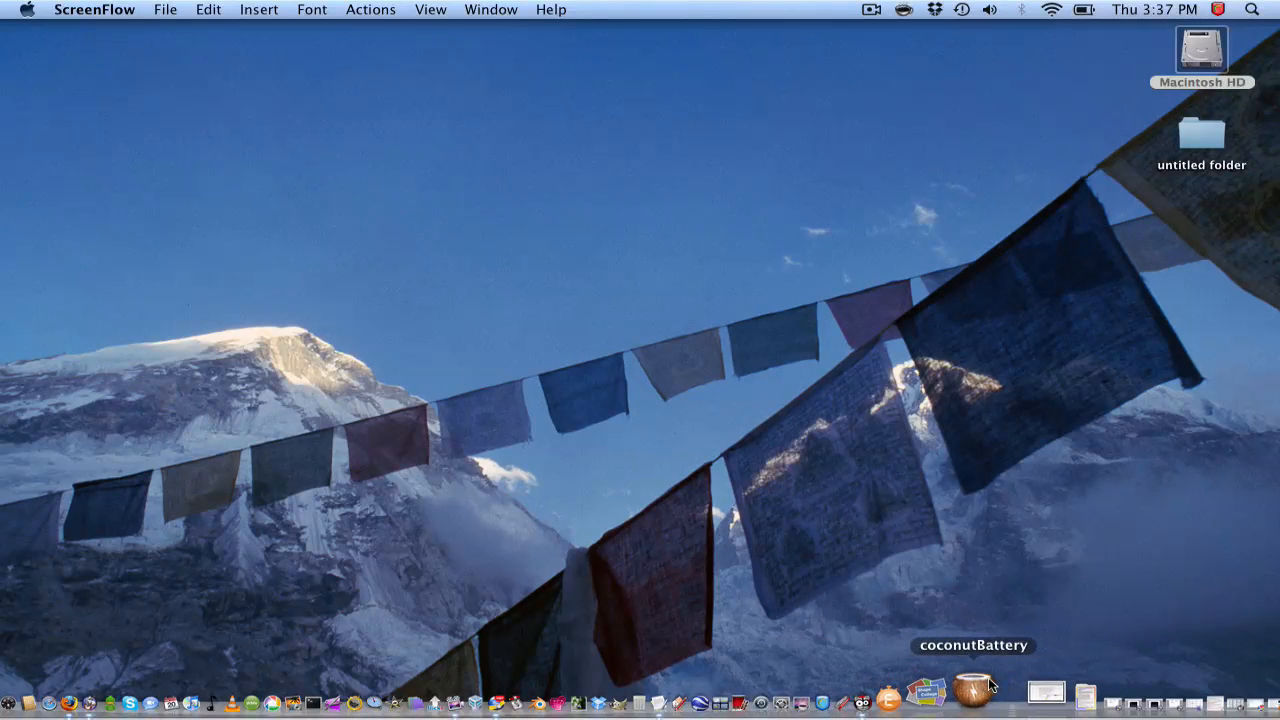
# - Launch coconutBattery (82% charge, 89% capacity, 279 cycles) and glance through the Apple and app menus
pyautogui.click(970, 693)
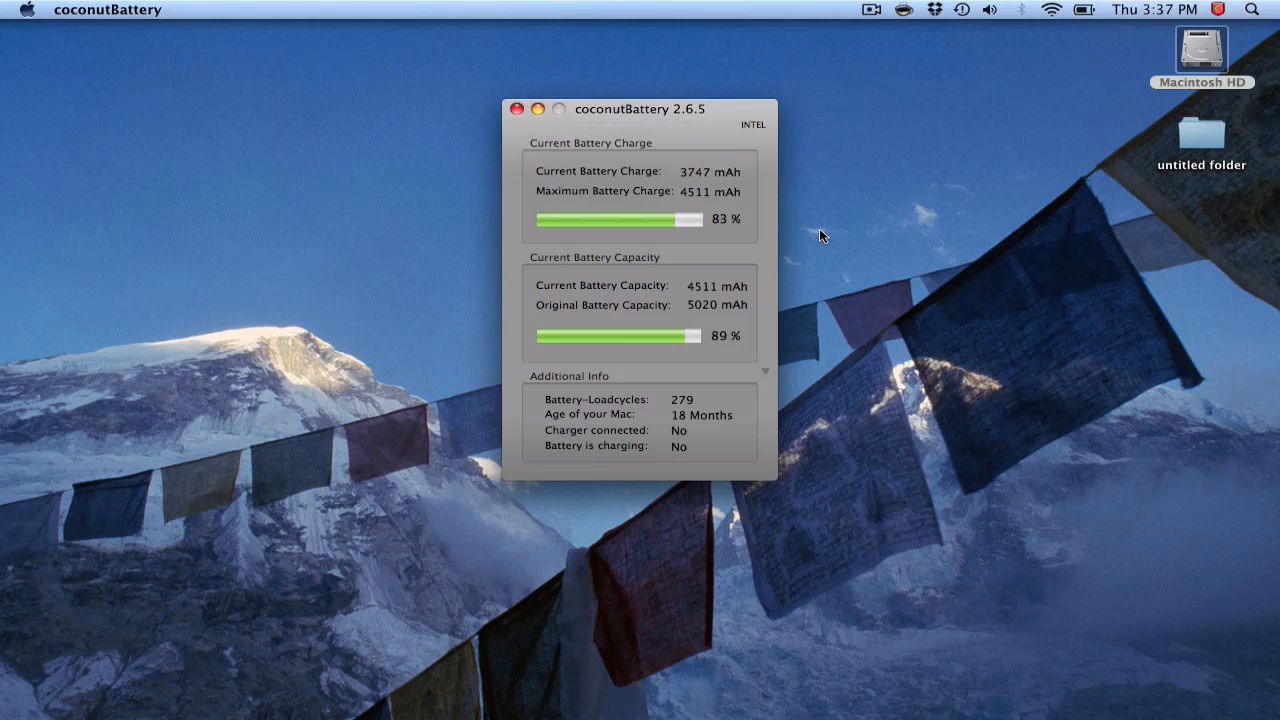
pyautogui.click(27, 9)
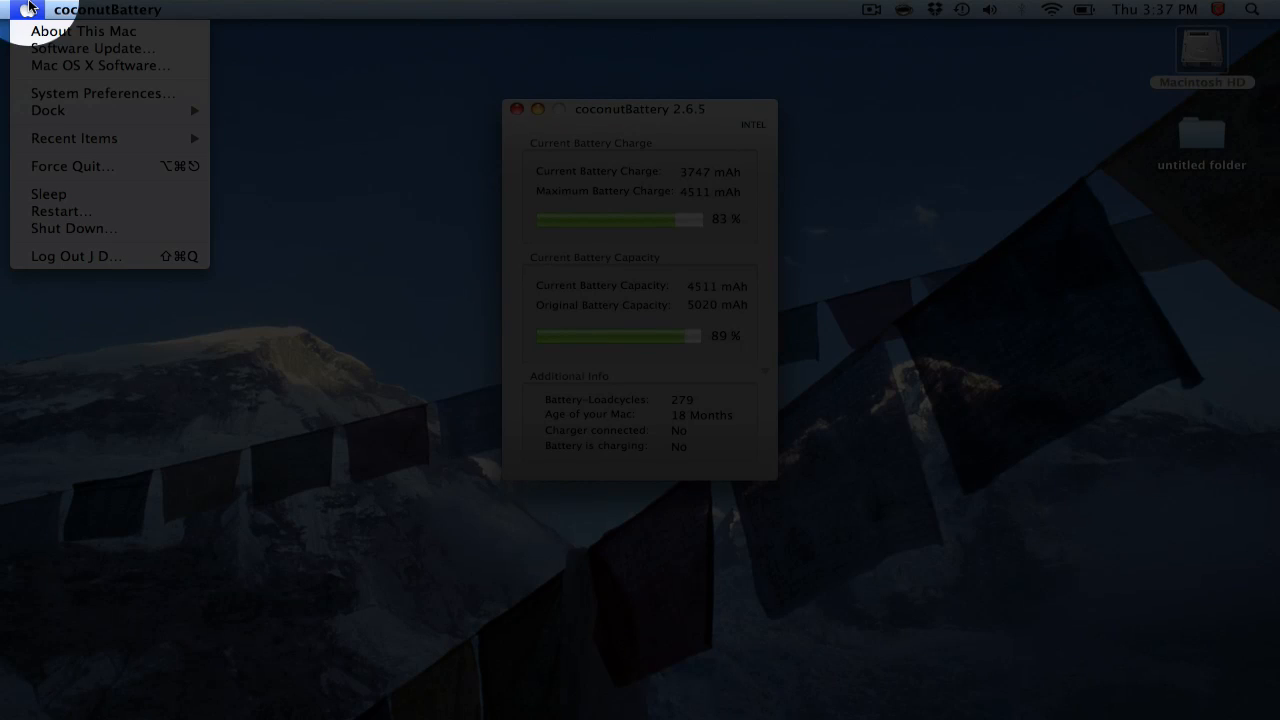
pyautogui.click(106, 9)
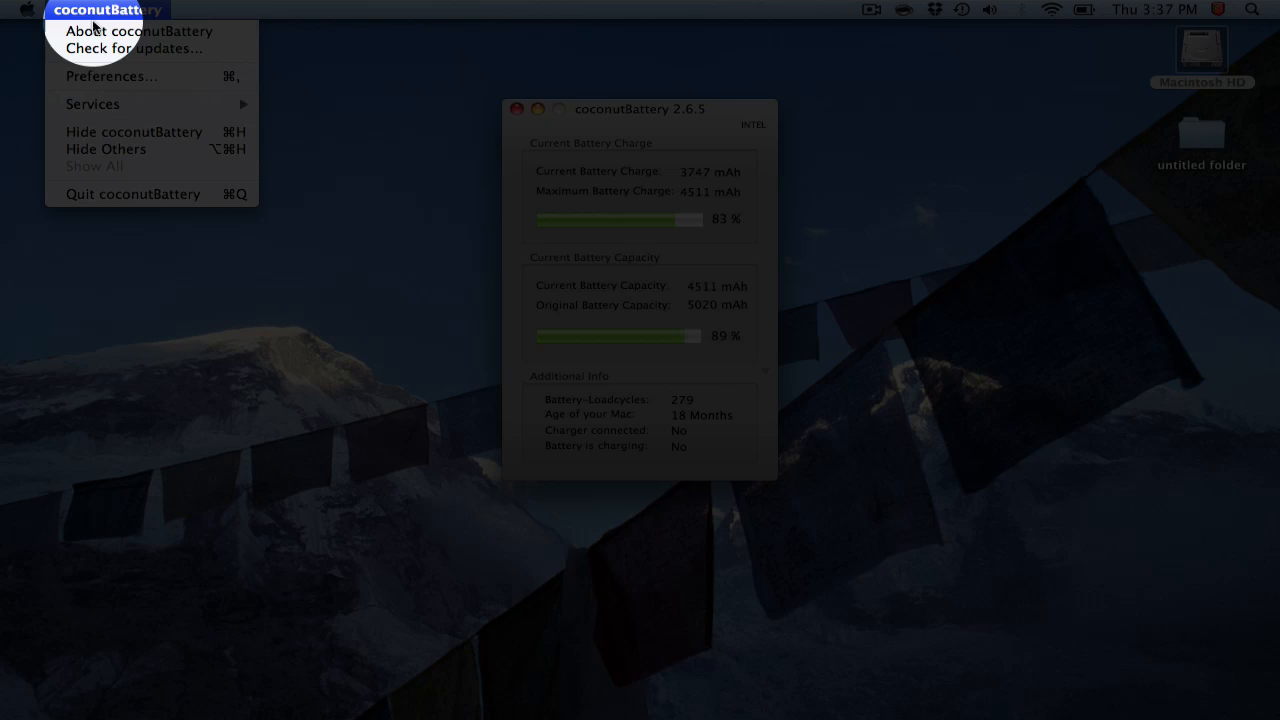
pyautogui.click(138, 30)
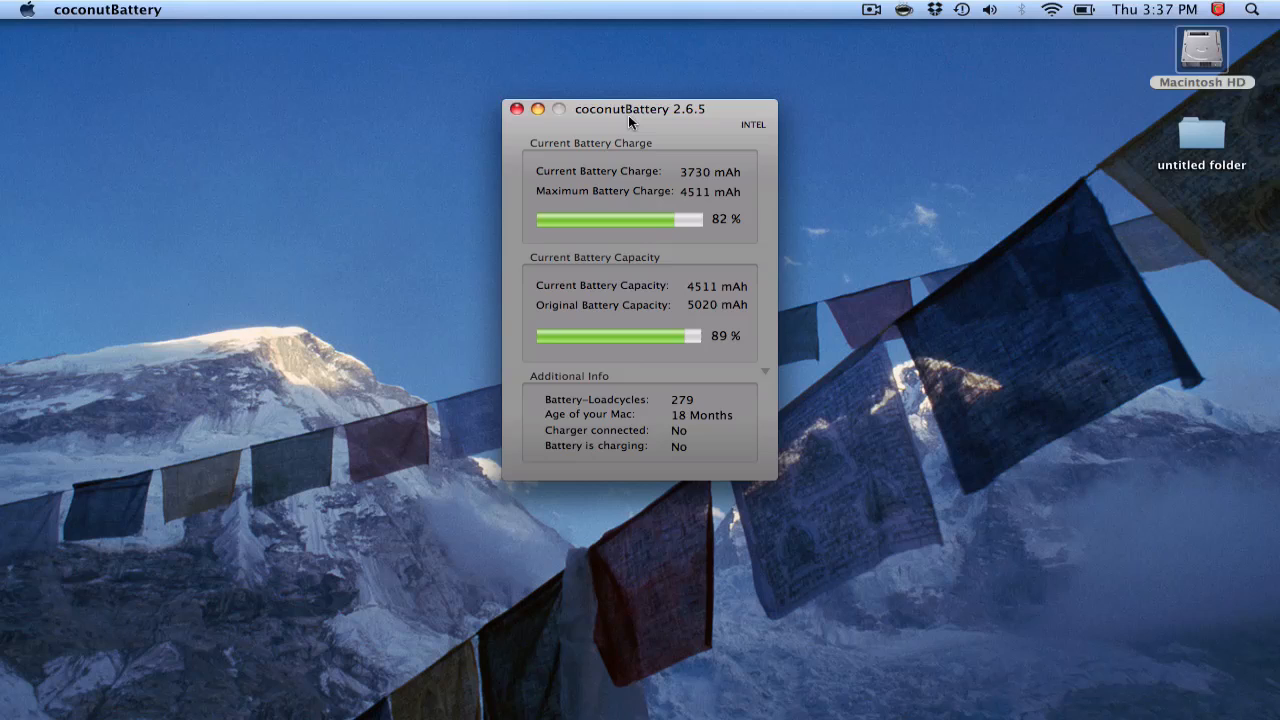
pyautogui.moveTo(678, 138)
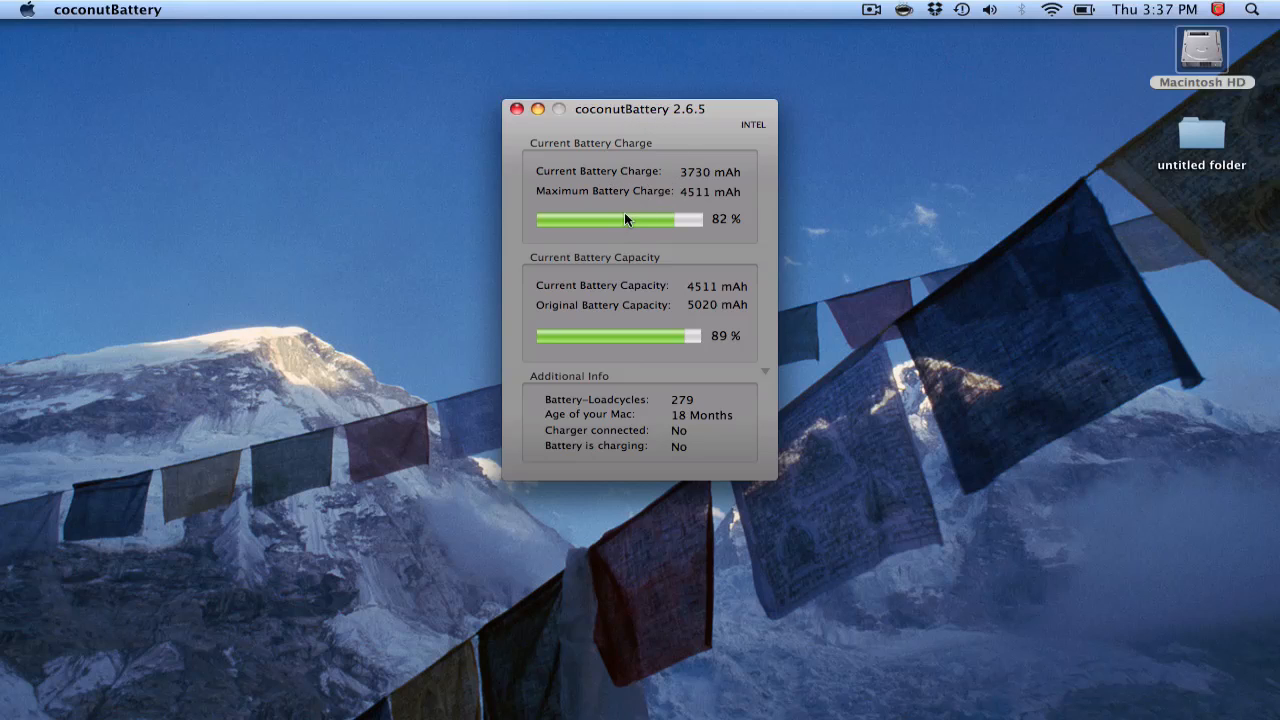
pyautogui.moveTo(708, 230)
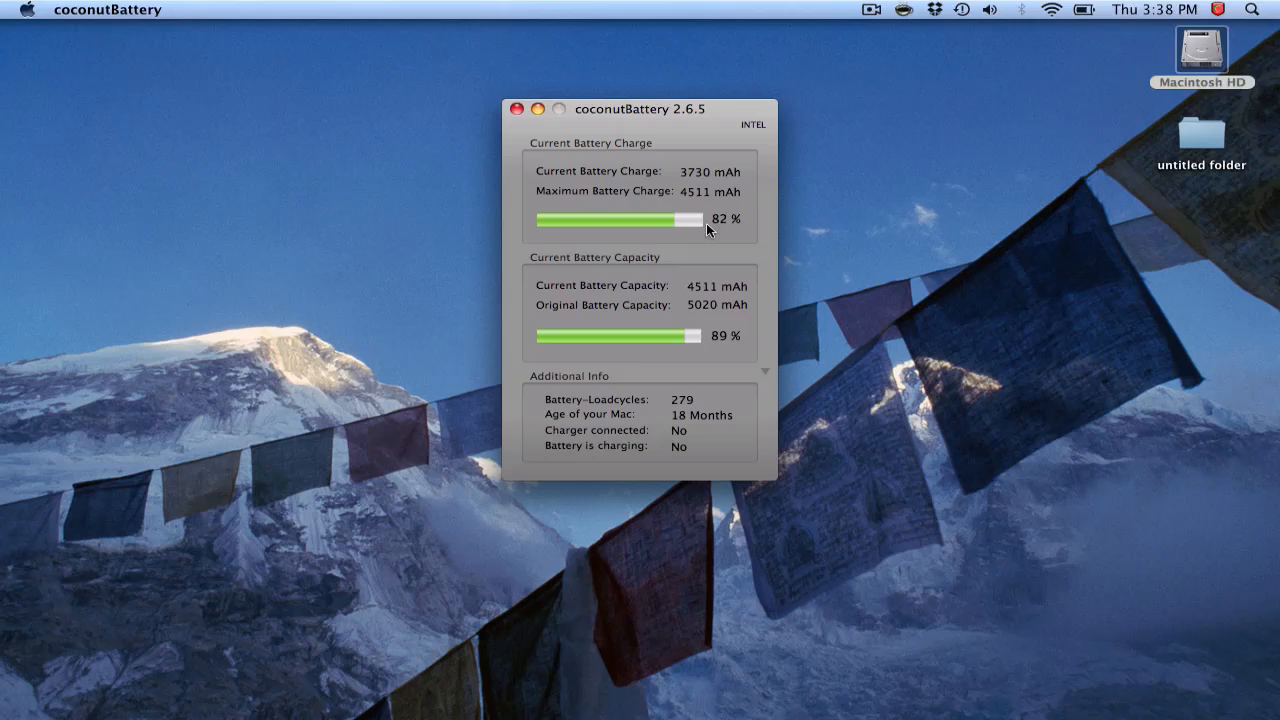
pyautogui.moveTo(666, 291)
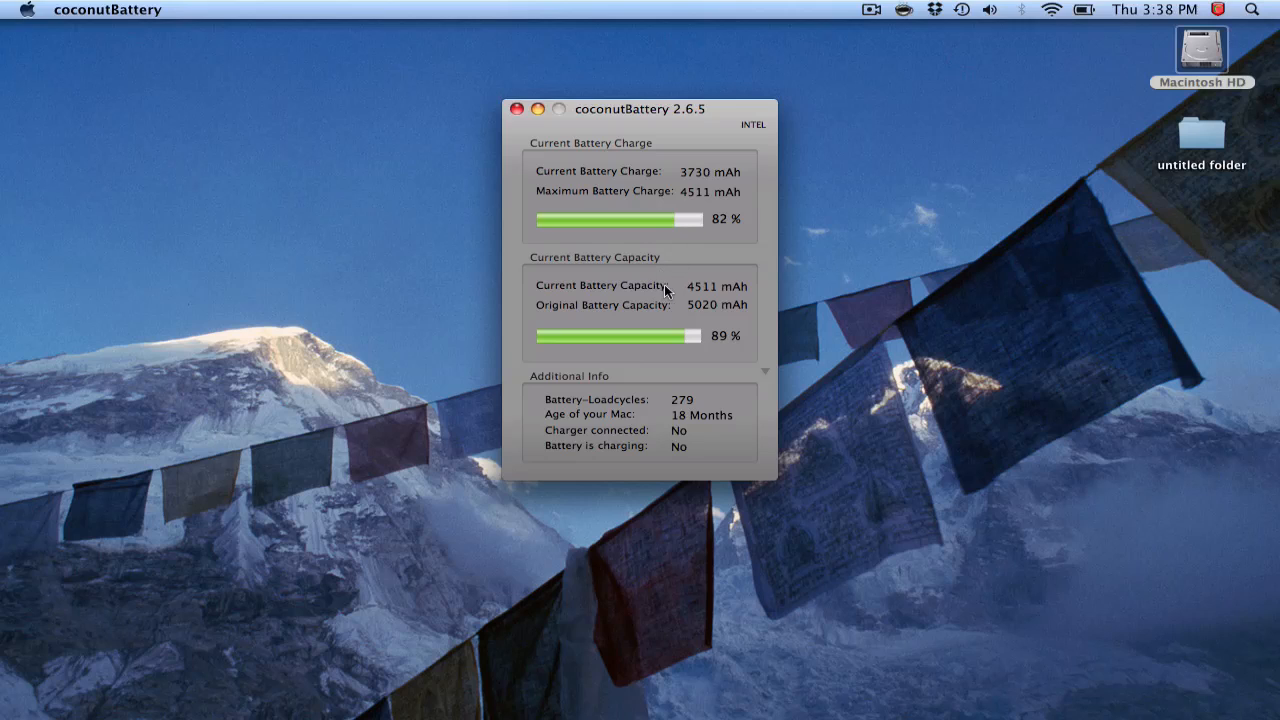
pyautogui.moveTo(708, 312)
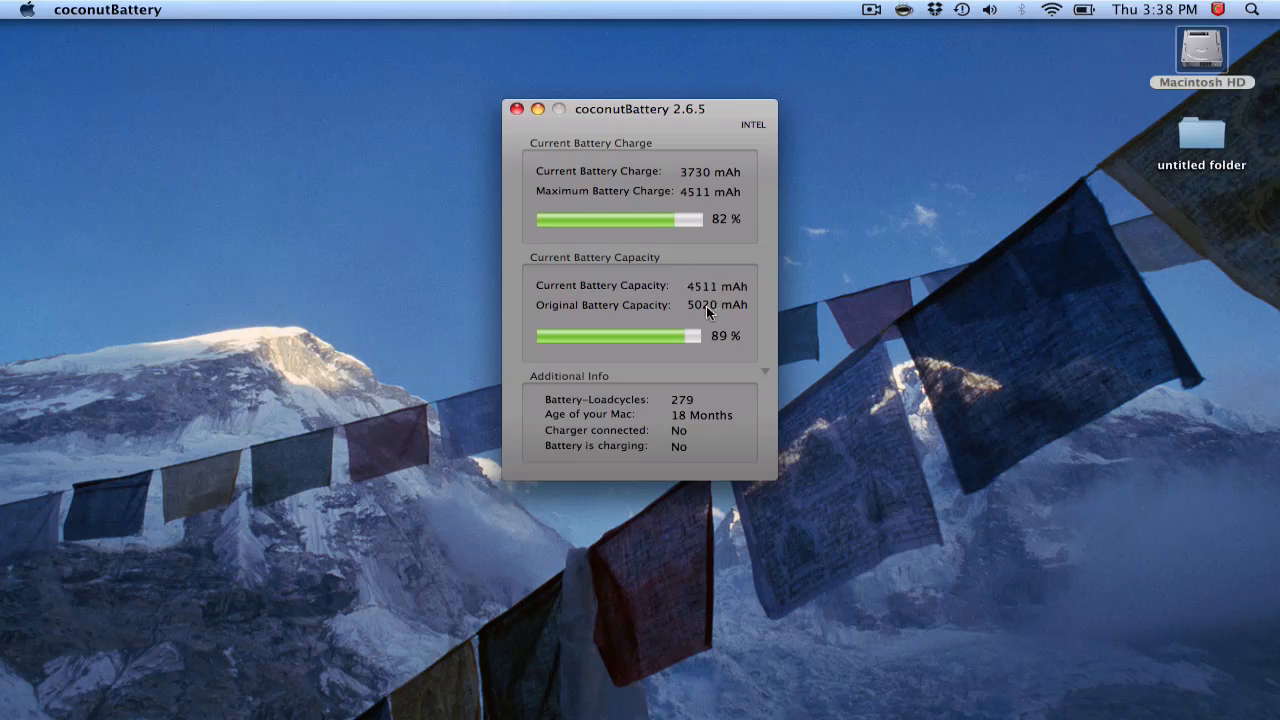
pyautogui.moveTo(676, 417)
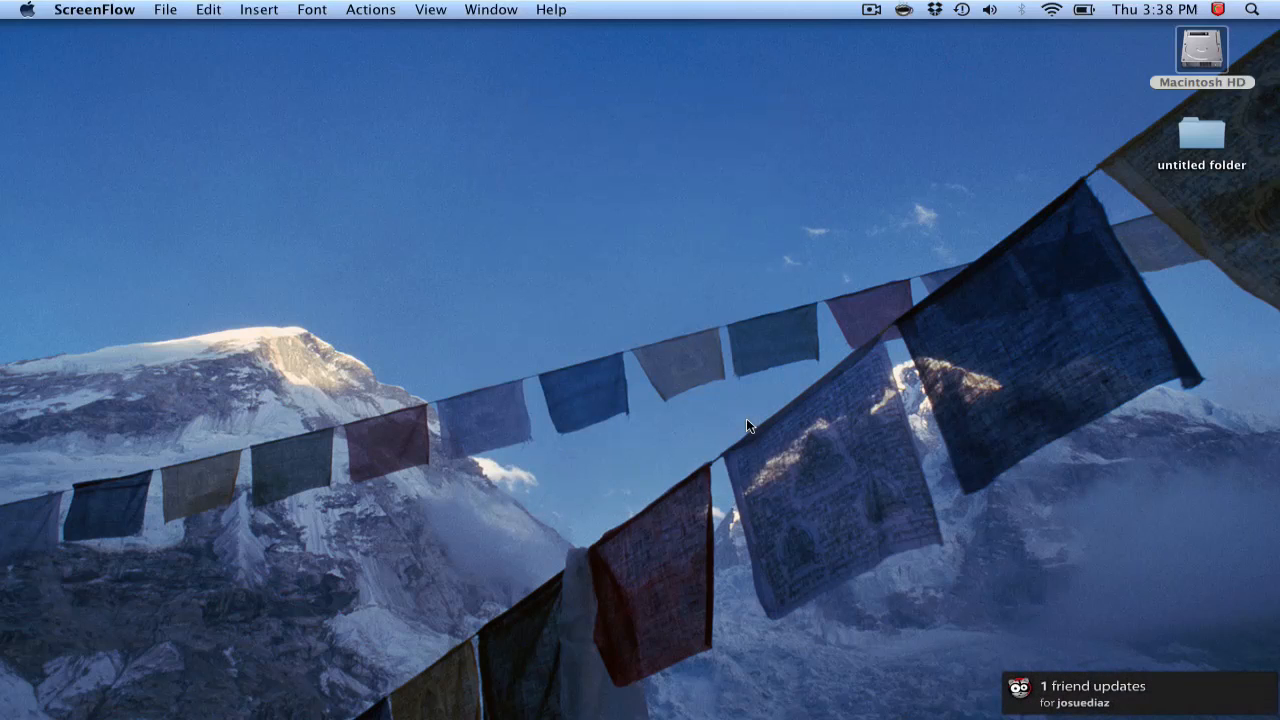
pyautogui.moveTo(1220, 52)
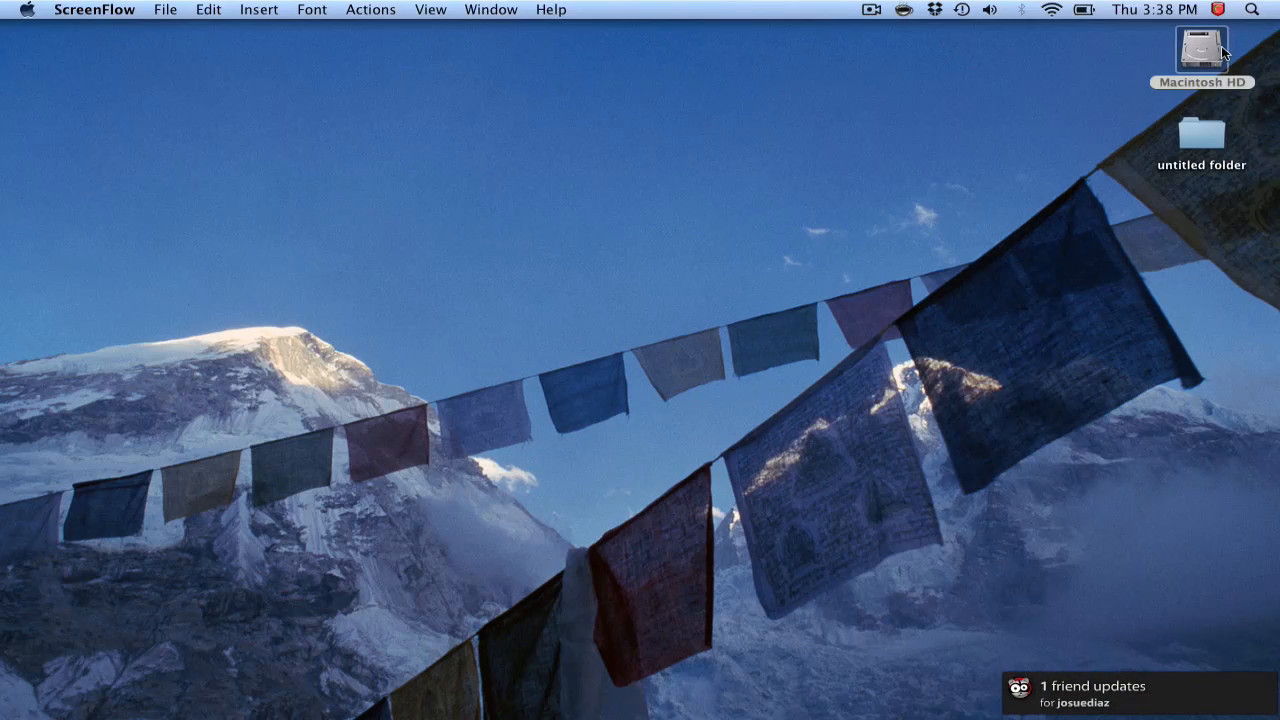
# - Browse Macintosh HD > Applications > Utilities and launch System Profiler
pyautogui.doubleClick(1202, 50)
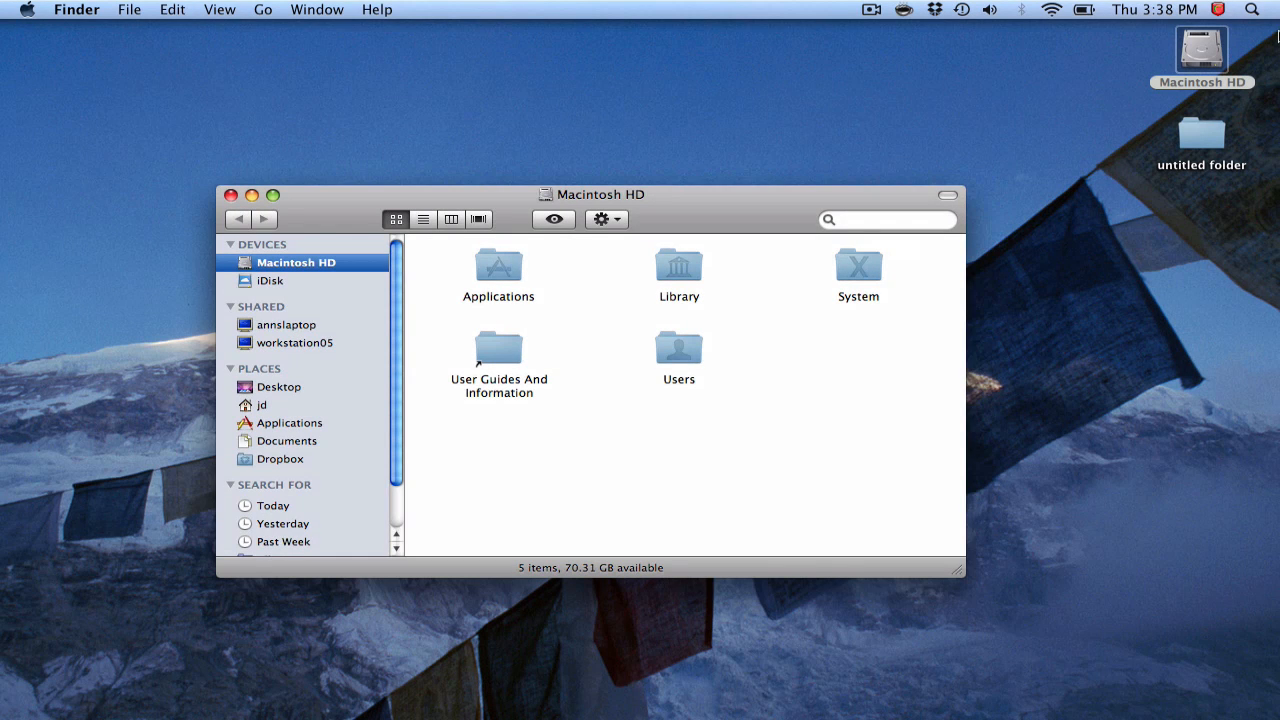
pyautogui.moveTo(854, 299)
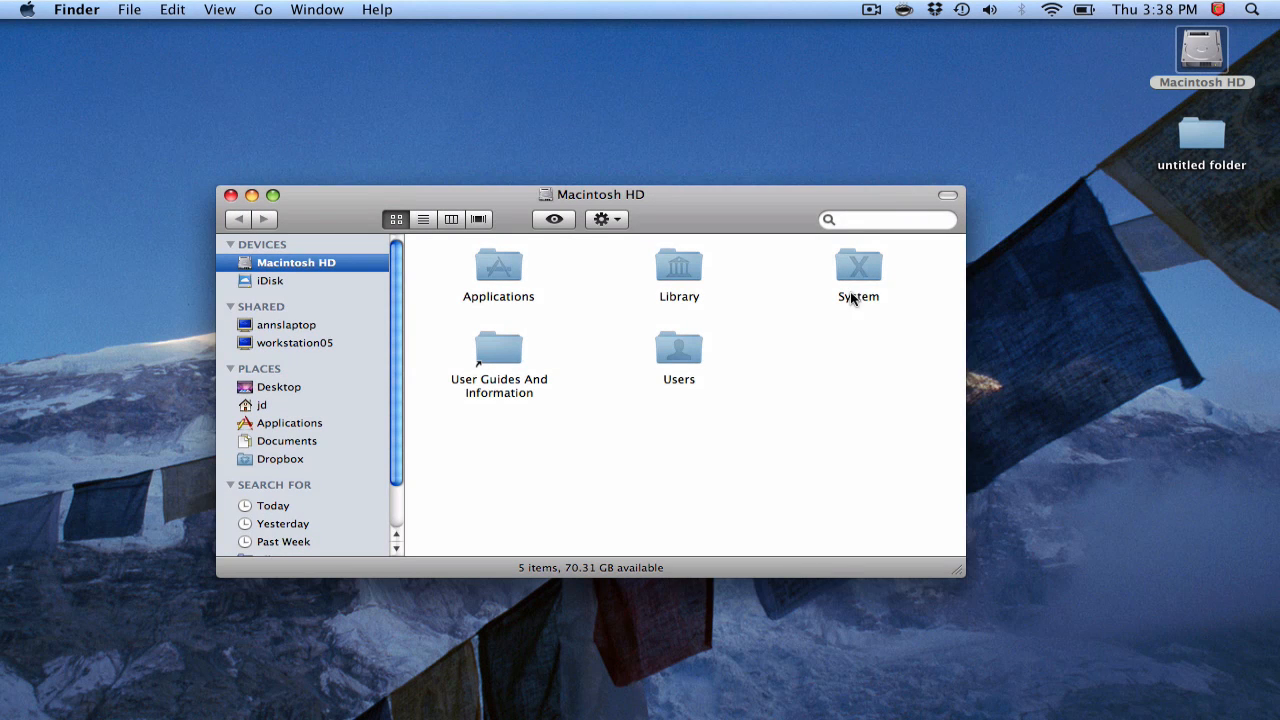
pyautogui.doubleClick(498, 270)
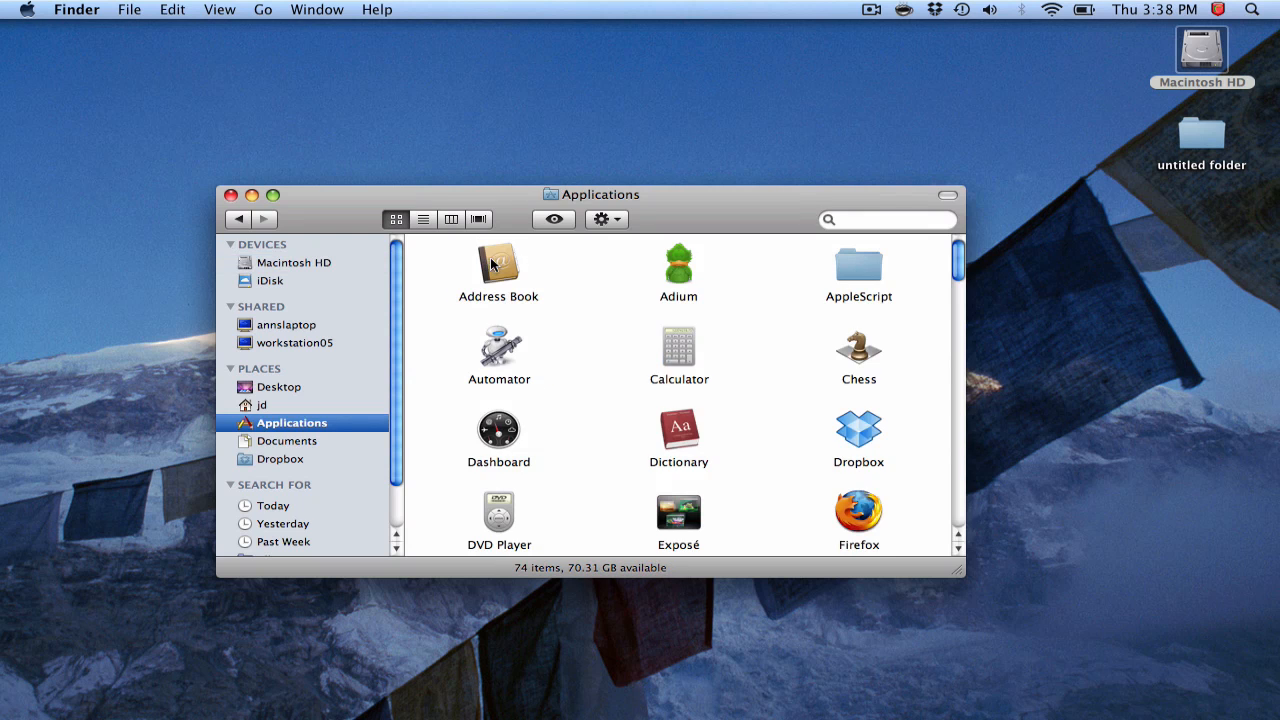
pyautogui.scroll(-3)
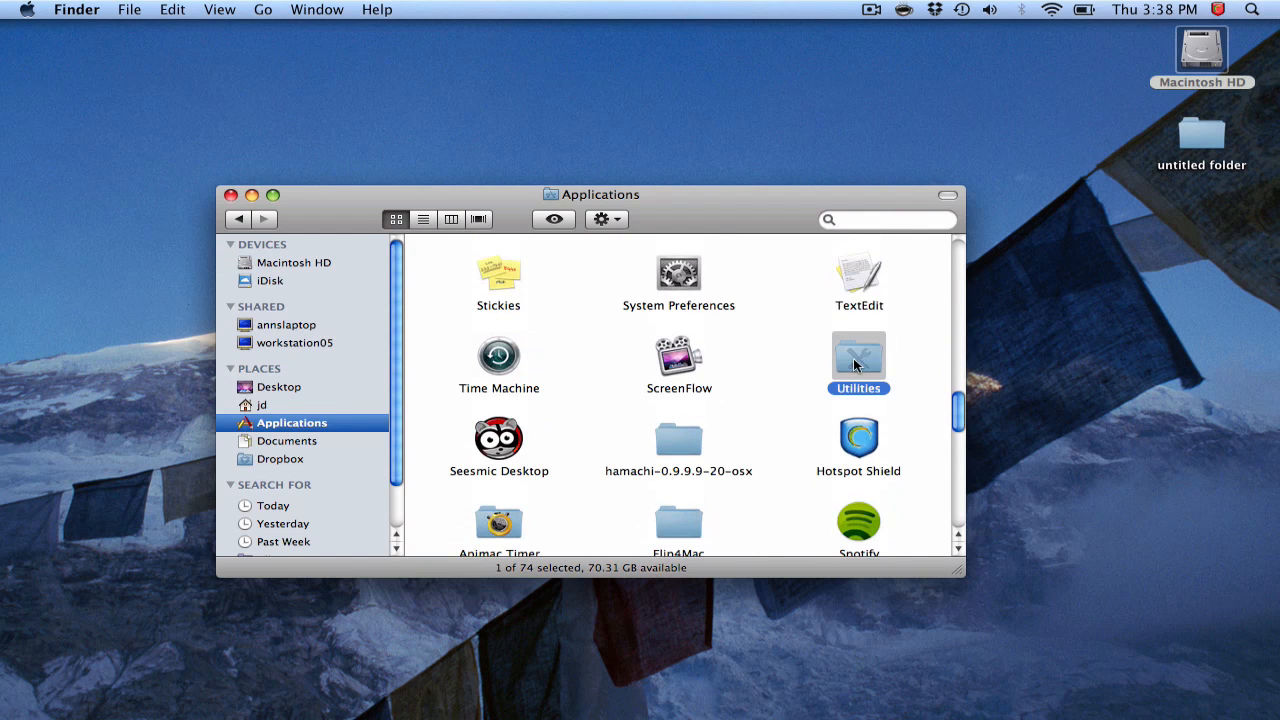
pyautogui.doubleClick(858, 355)
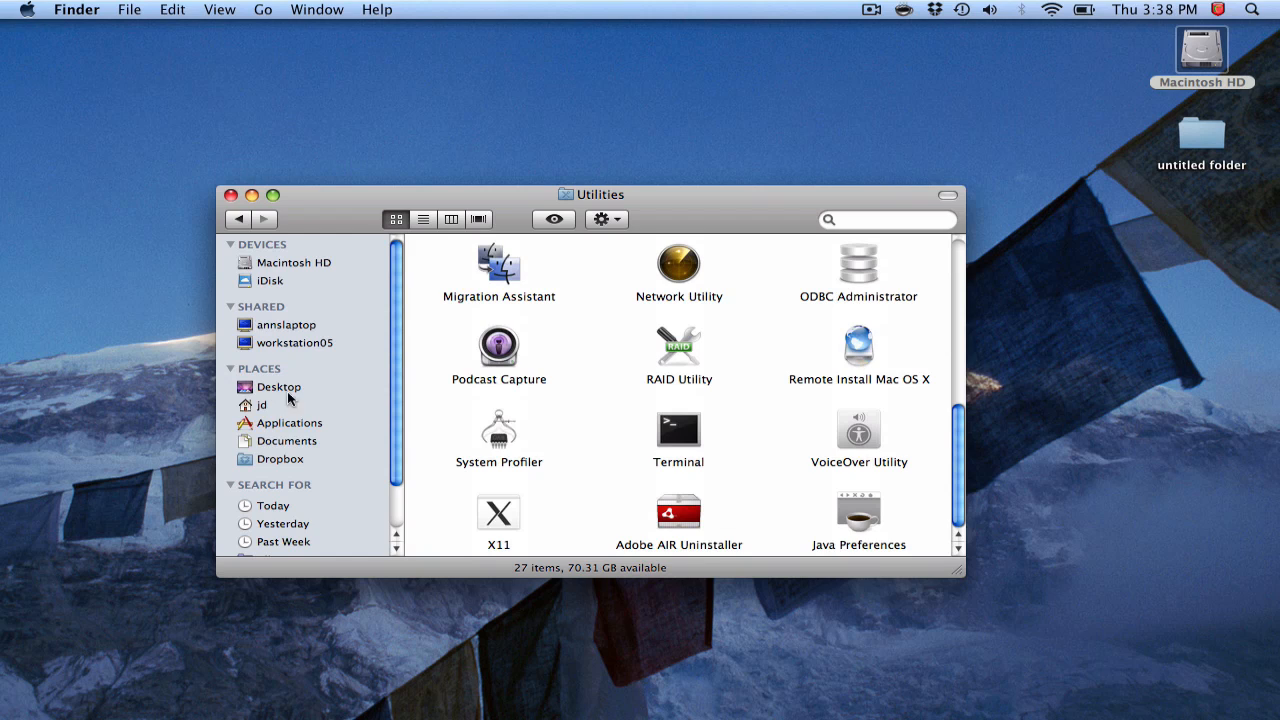
pyautogui.moveTo(327, 410)
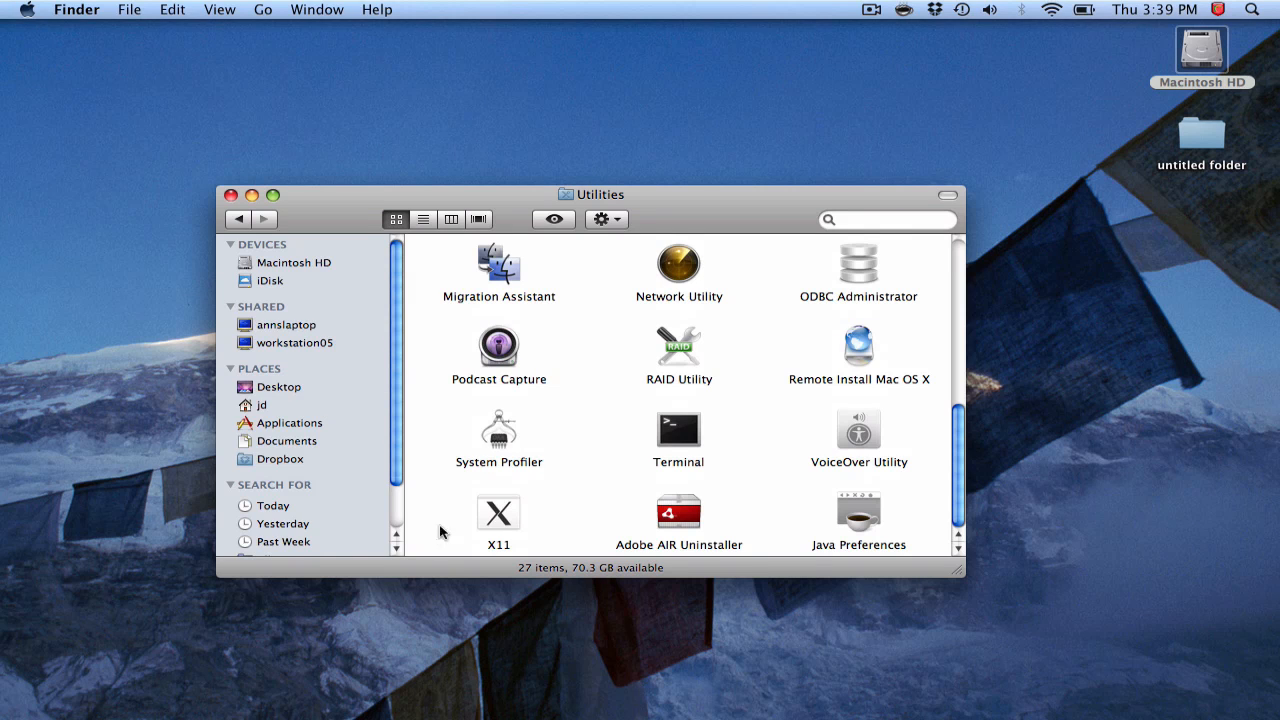
pyautogui.doubleClick(499, 429)
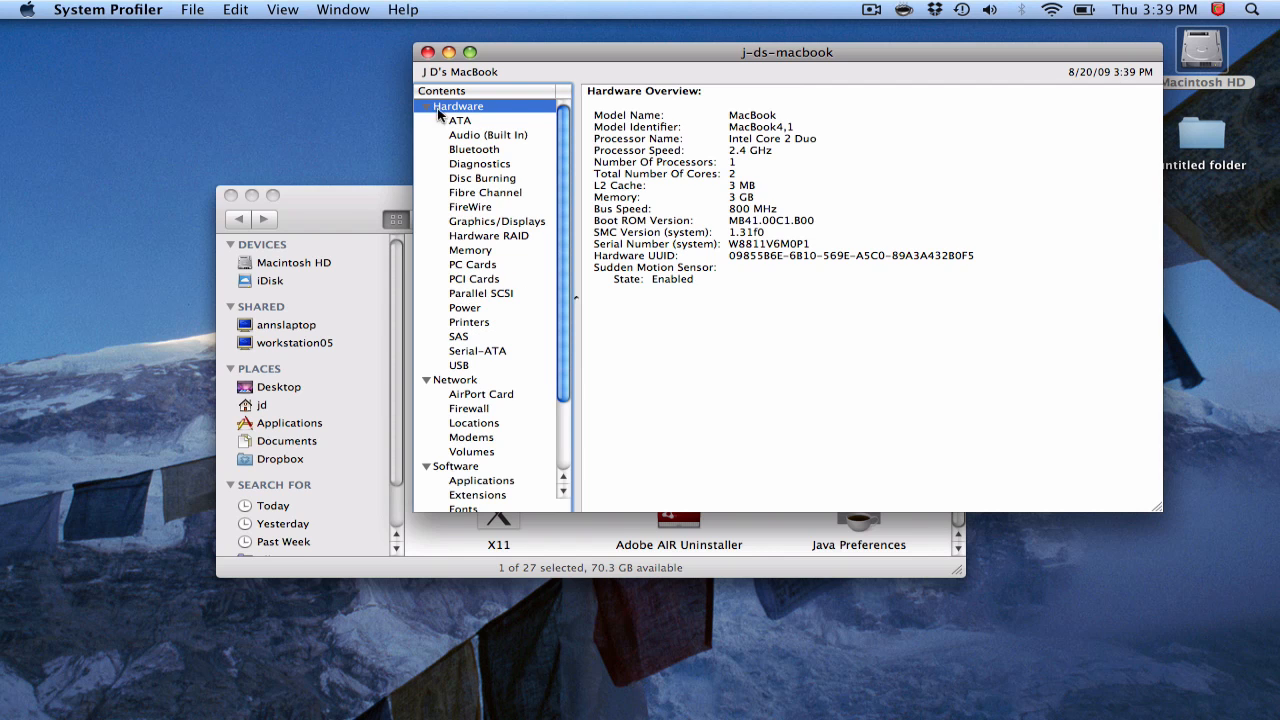
pyautogui.moveTo(456, 313)
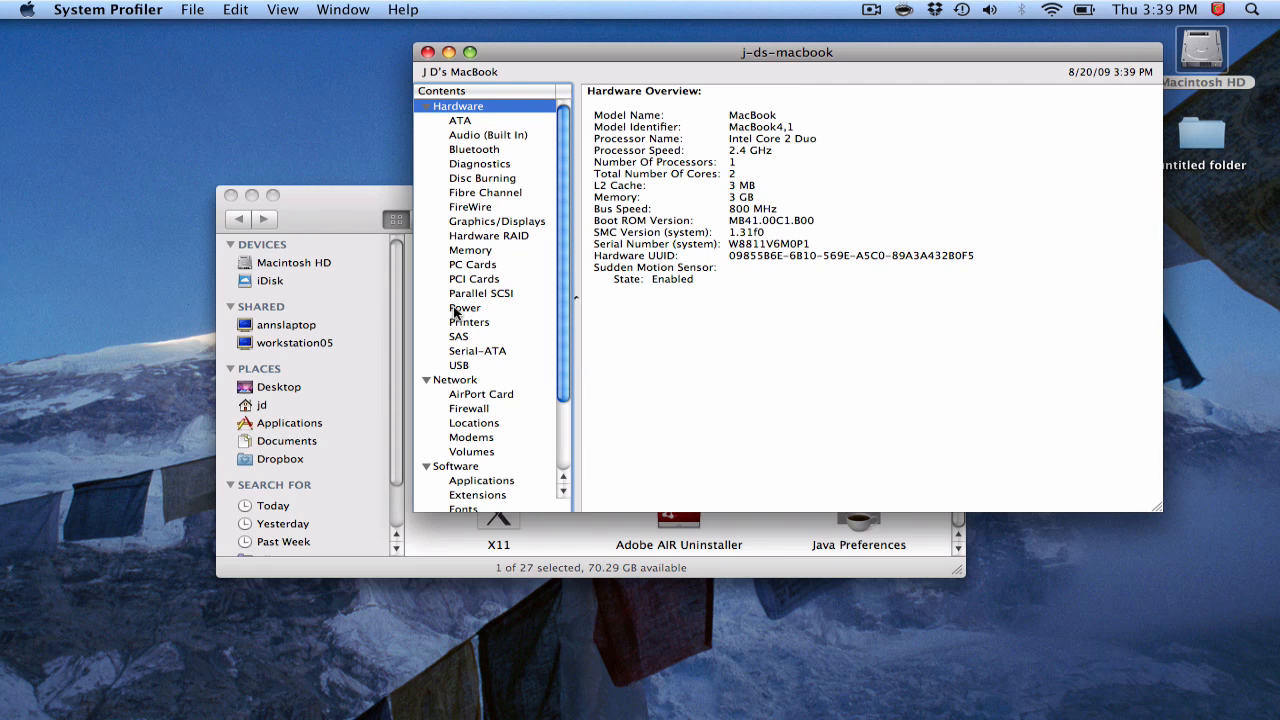
# - Show the Power report: 279 cycles, condition Good, 3677 of 4511 mAh
pyautogui.click(464, 307)
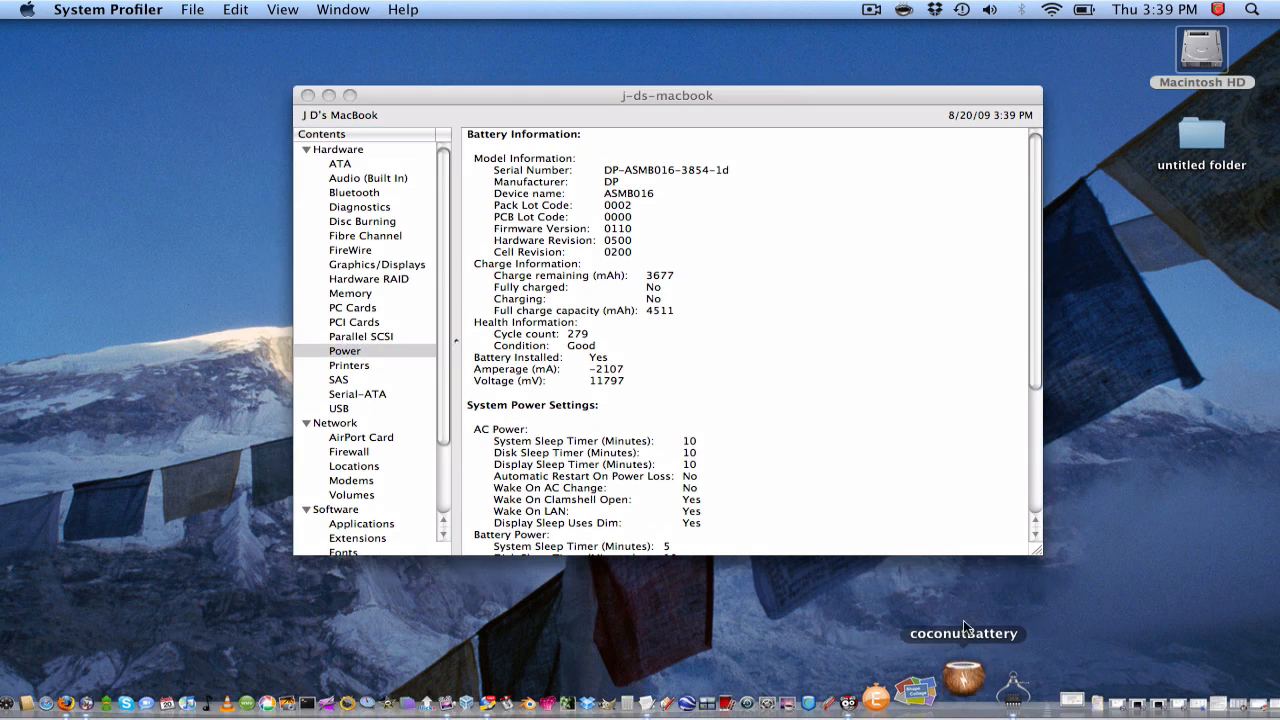
# - Reopen coconutBattery from the Dock beside the Power report, confirming 3677/4511 mAh and 279 cycles
pyautogui.click(963, 680)
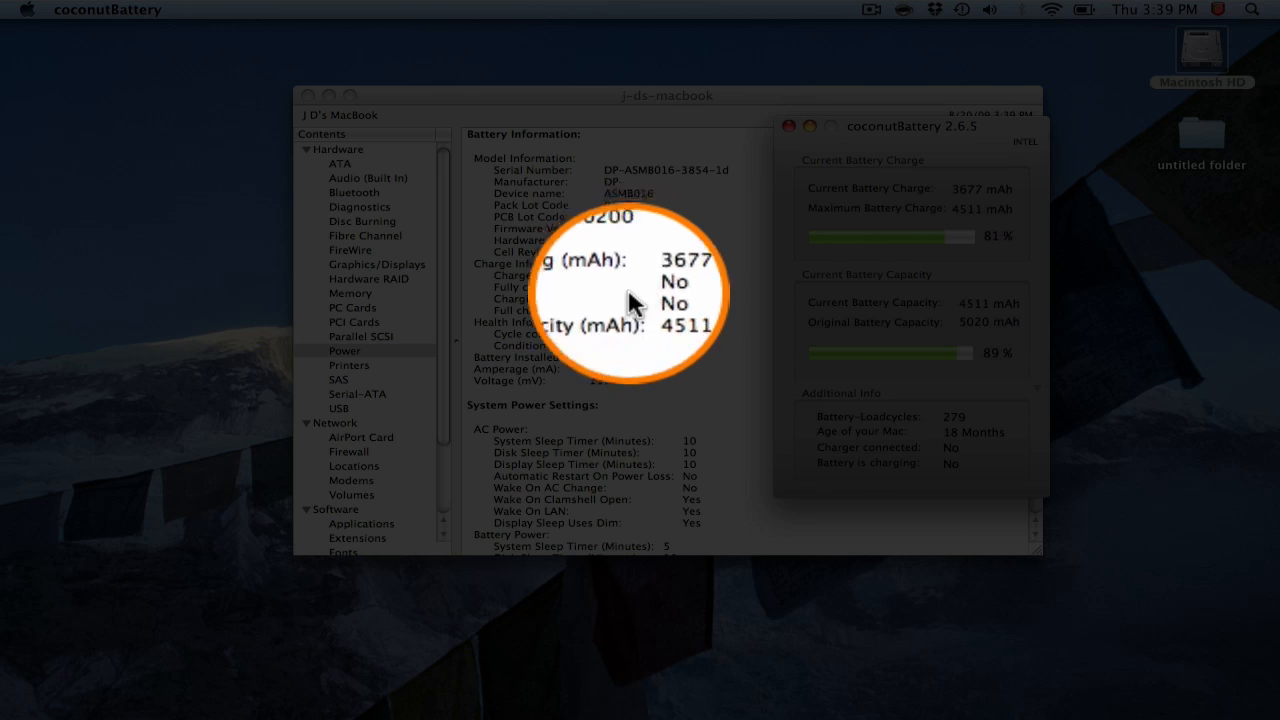
pyautogui.moveTo(635, 345)
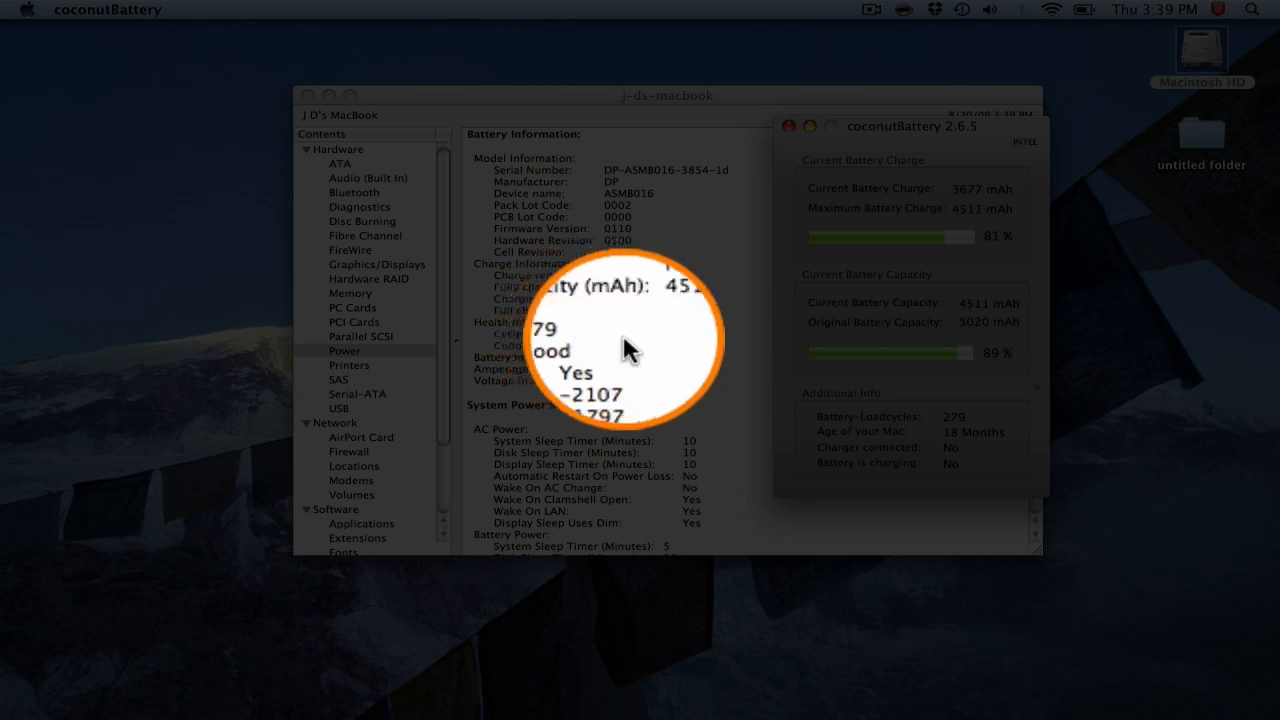
pyautogui.moveTo(805, 365)
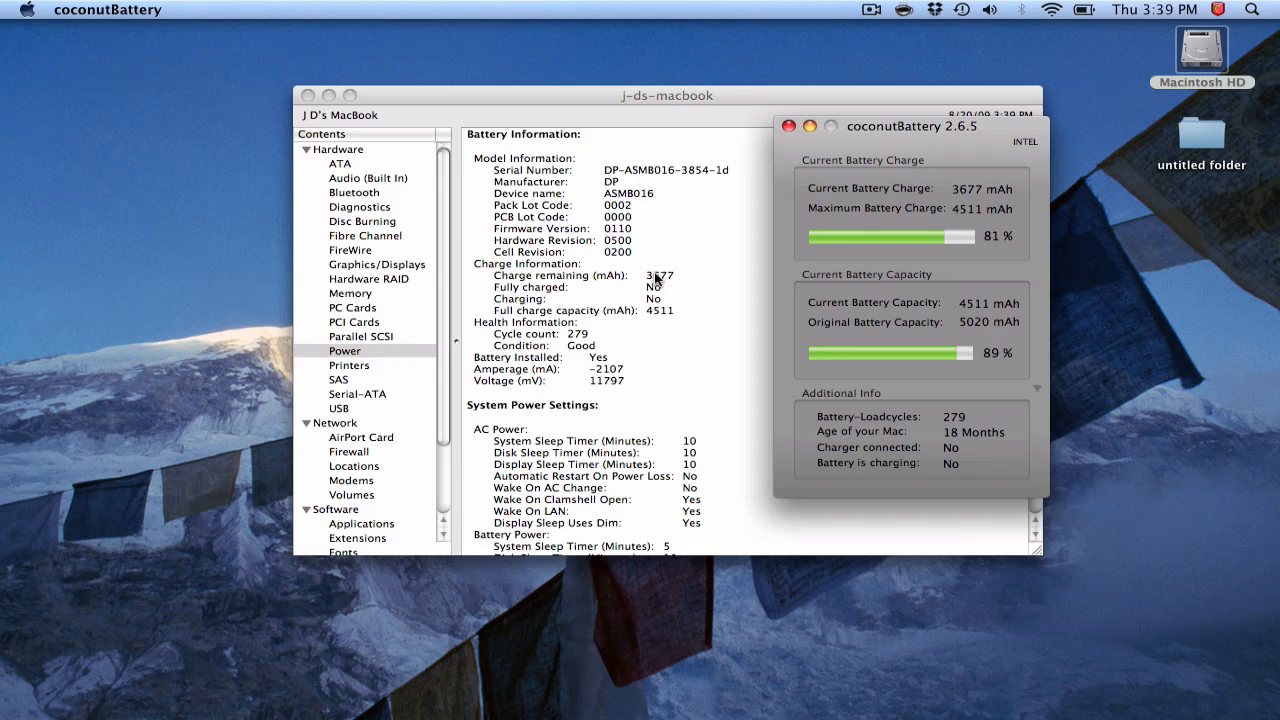
pyautogui.moveTo(800, 248)
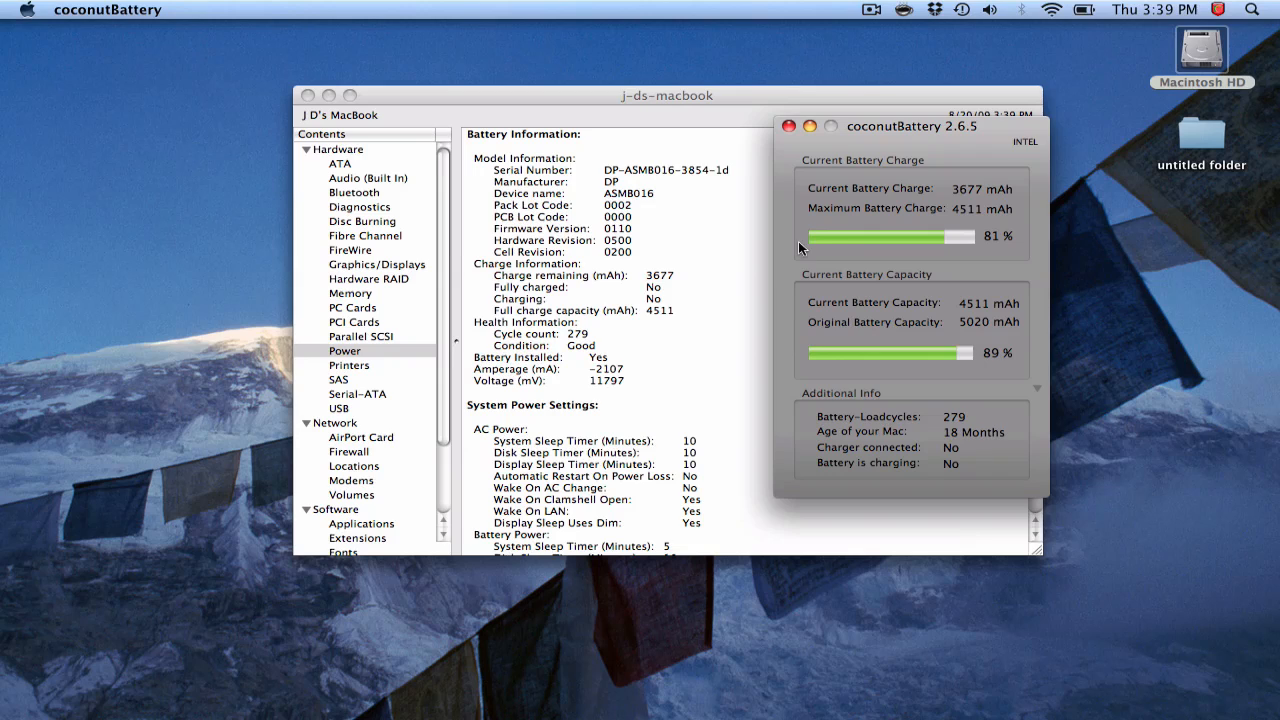
pyautogui.moveTo(955, 195)
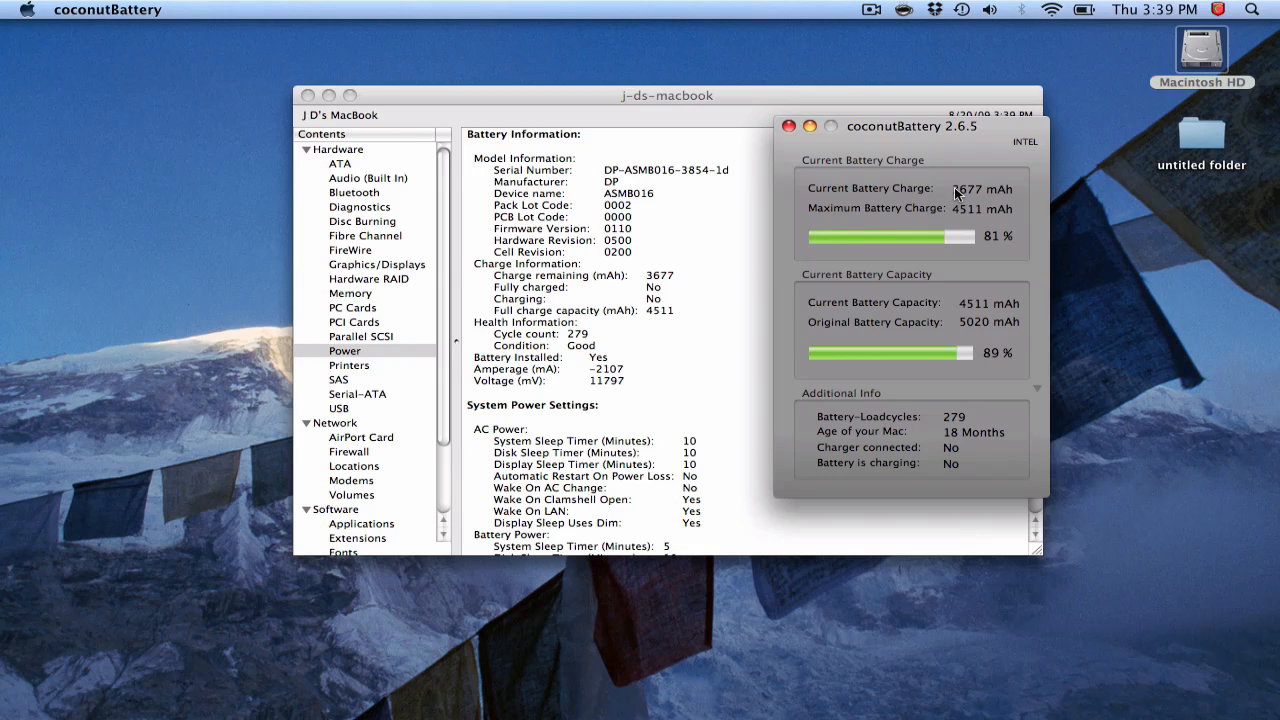
pyautogui.moveTo(756, 256)
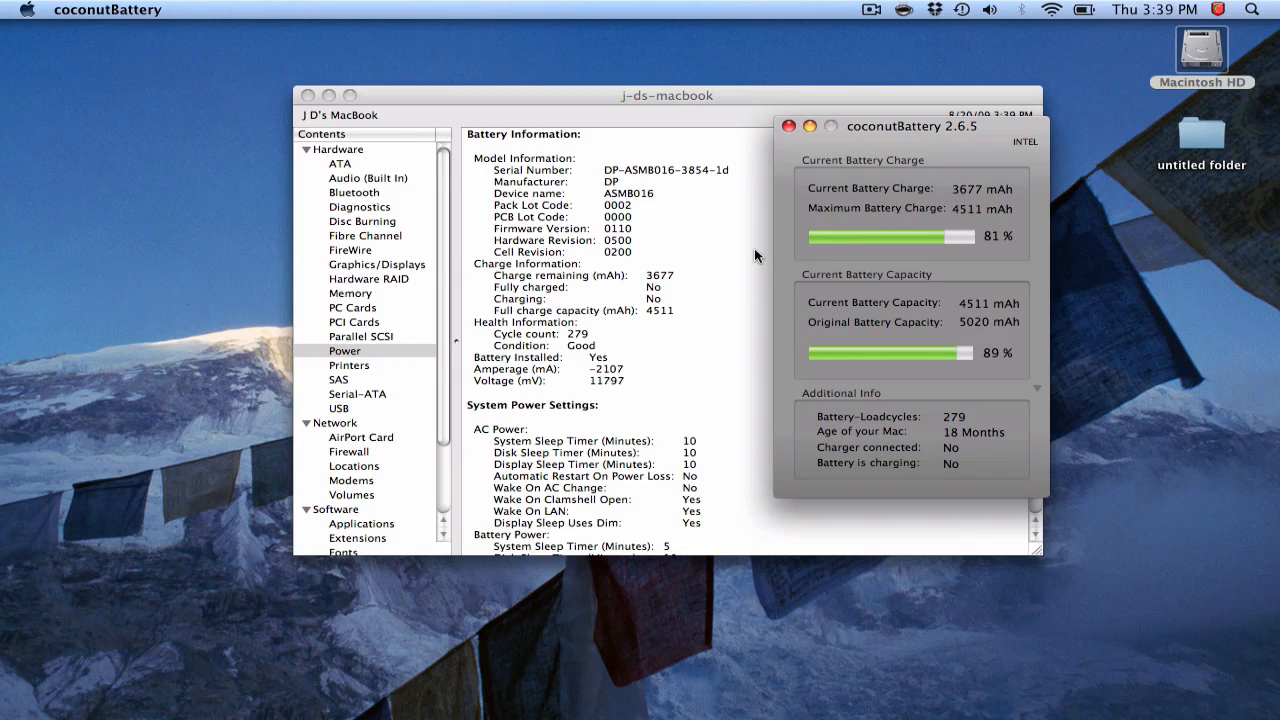
pyautogui.moveTo(665, 315)
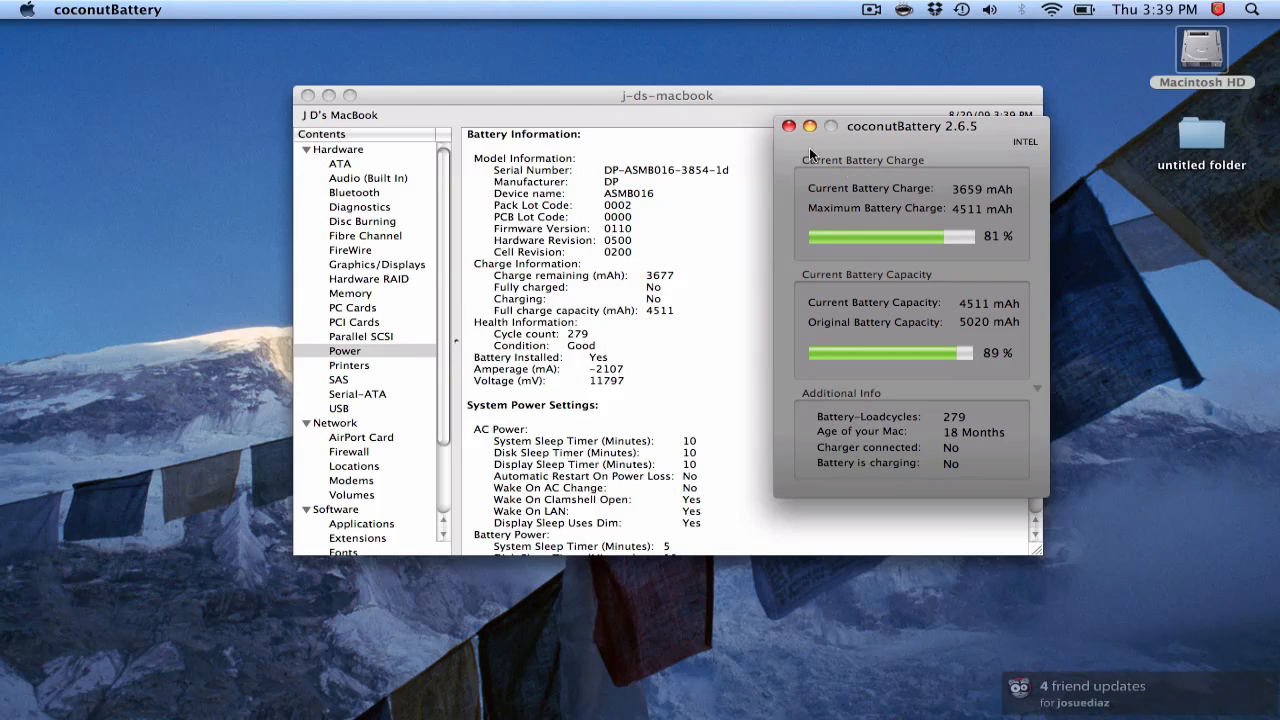
pyautogui.moveTo(368, 29)
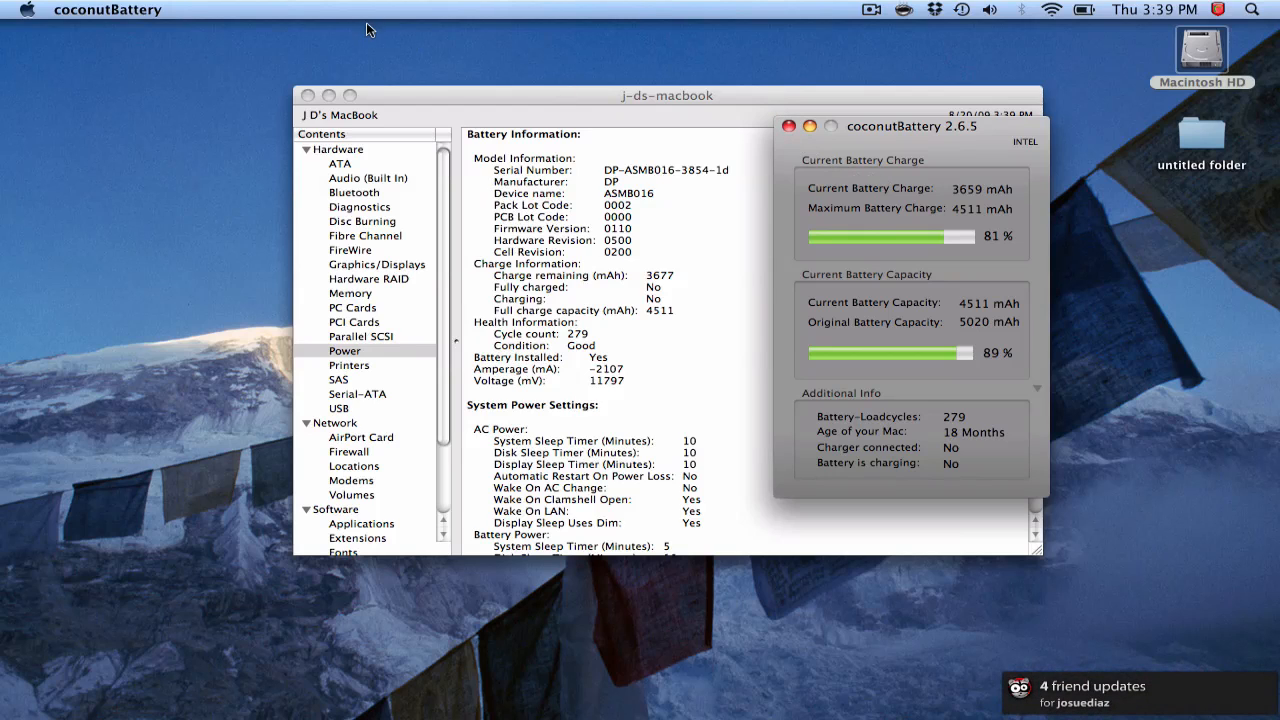
# - Close System Profiler and drag the coconutBattery window toward the screen centre
pyautogui.click(307, 95)
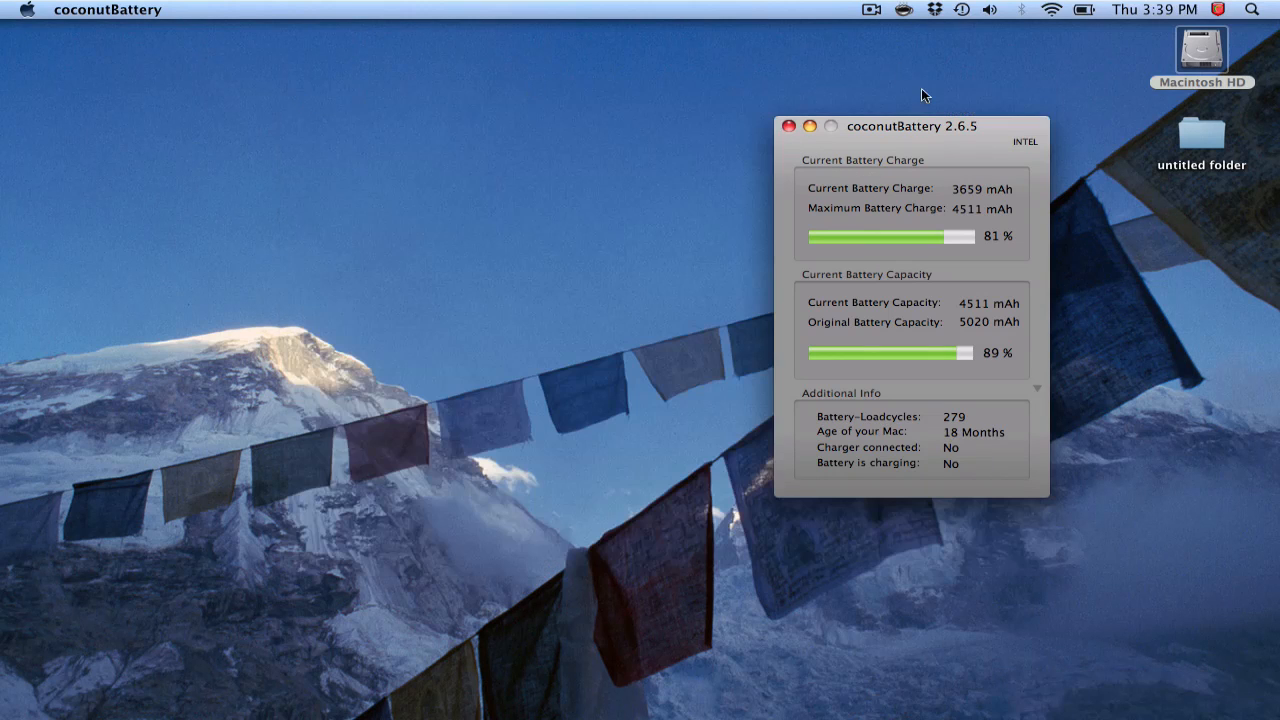
pyautogui.moveTo(910, 125); pyautogui.dragTo(780, 135)
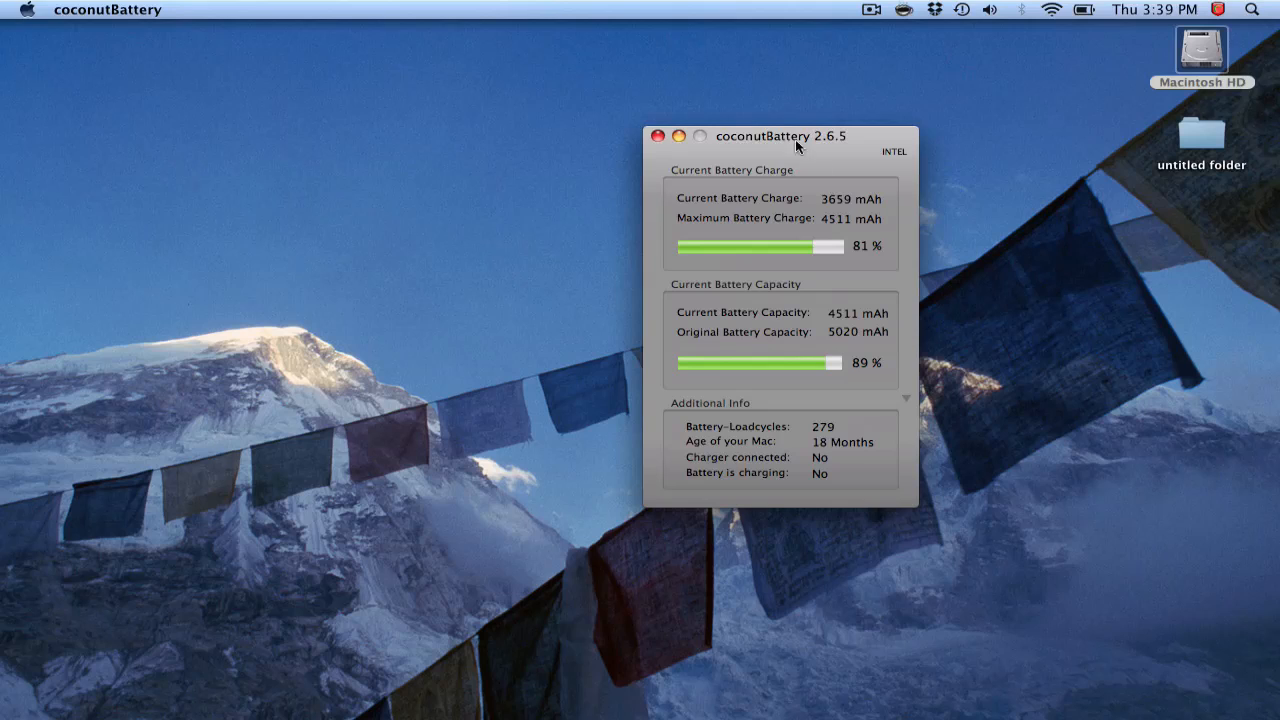
pyautogui.moveTo(865, 246)
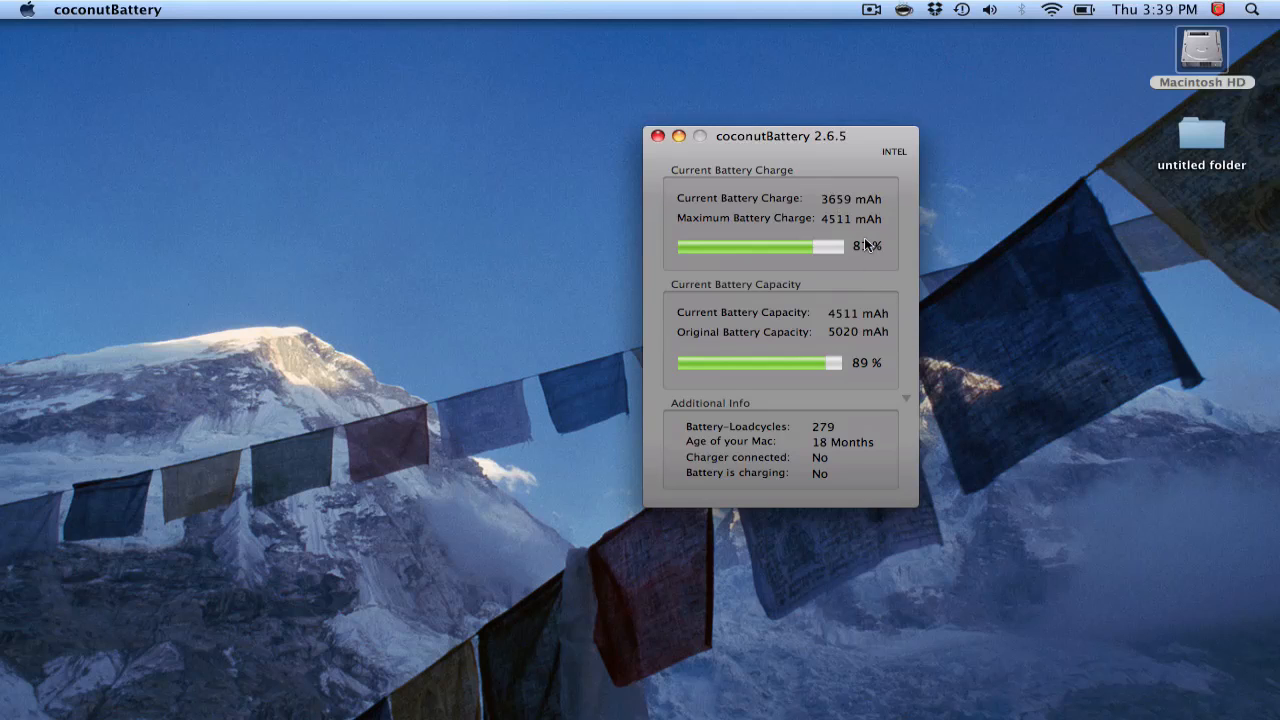
pyautogui.click(657, 135)
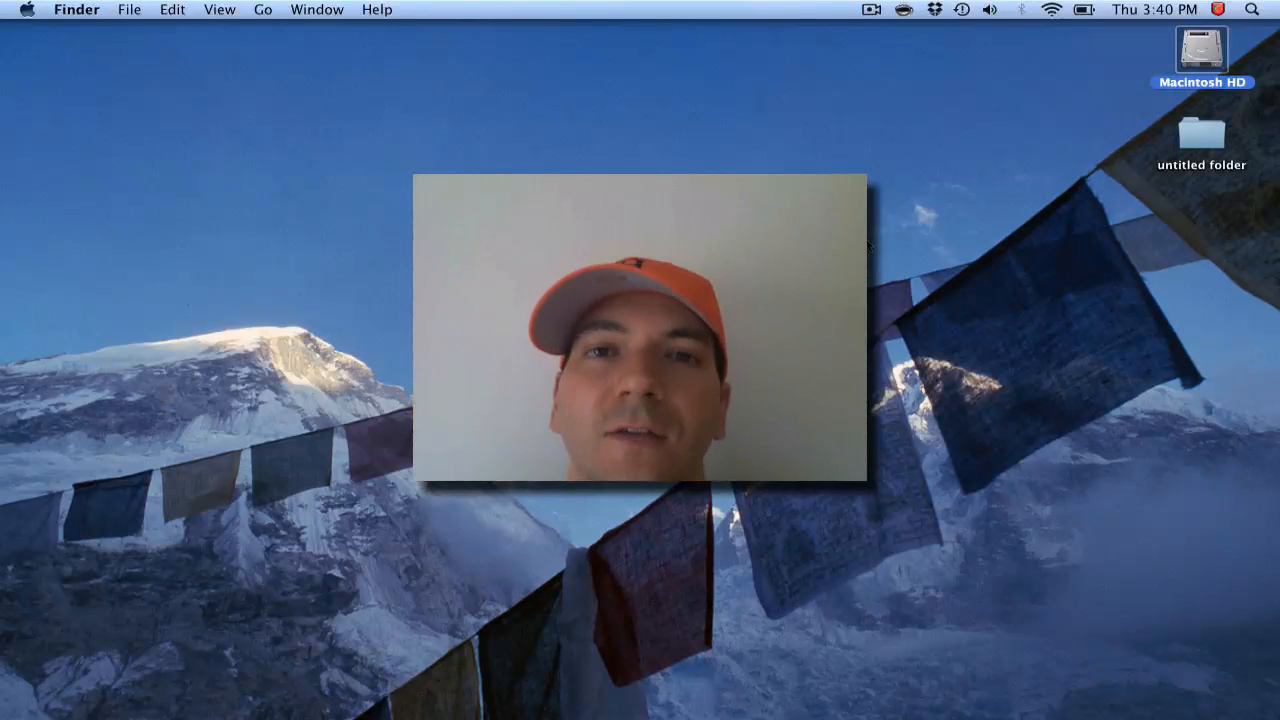
# - Leave only the Finder desktop with Macintosh HD and the untitled folder showing
pyautogui.click(870, 9)
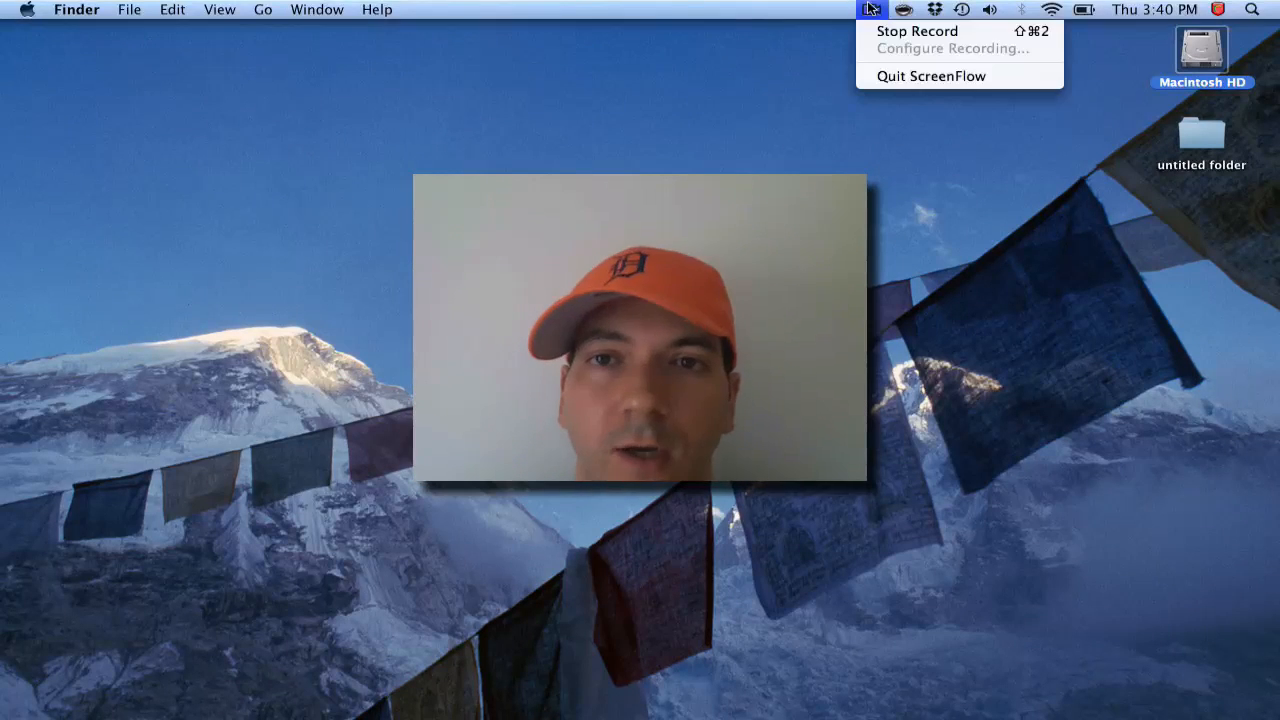